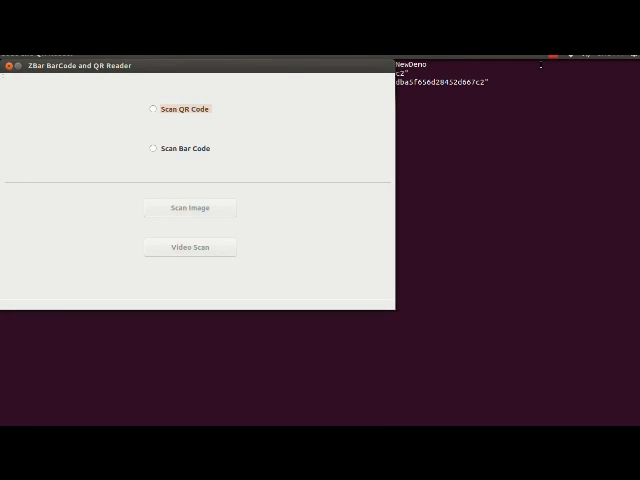
{"action": "mouse_move", "coordinate": [116, 92]}
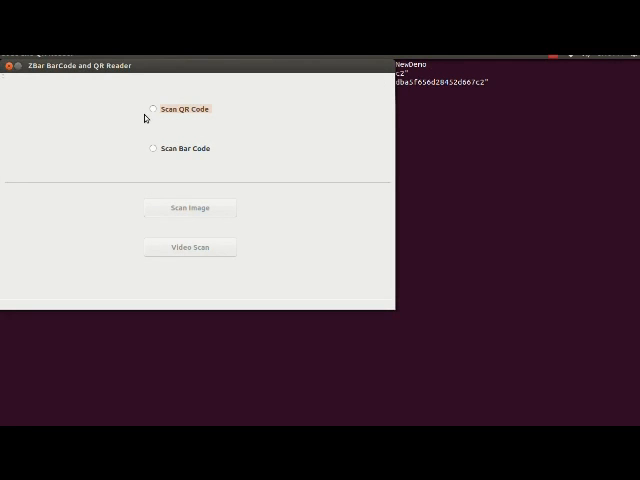
- Choose QR code scanning mode on the main screen
{"action": "left_click", "coordinate": [152, 108]}
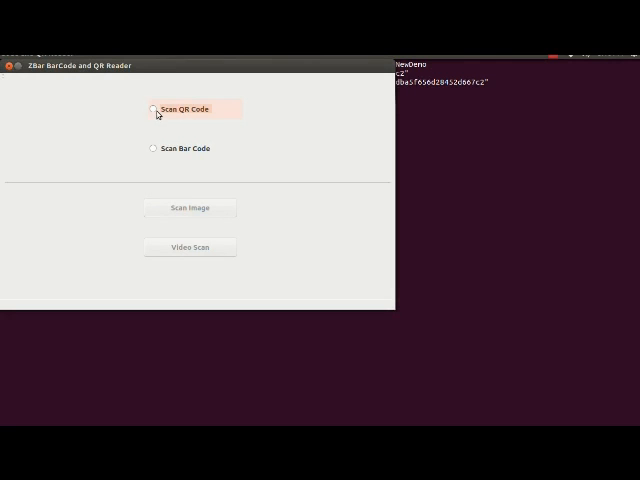
{"action": "left_click", "coordinate": [150, 108]}
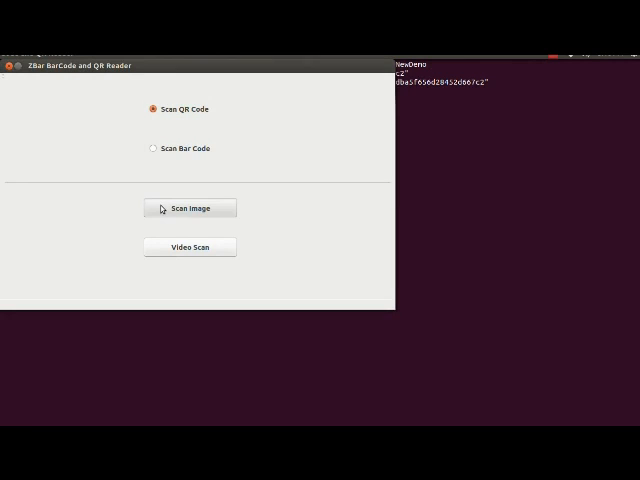
- Decode the first stored QR code sample image into its packaging.illinois.edu link
{"action": "left_click", "coordinate": [188, 208]}
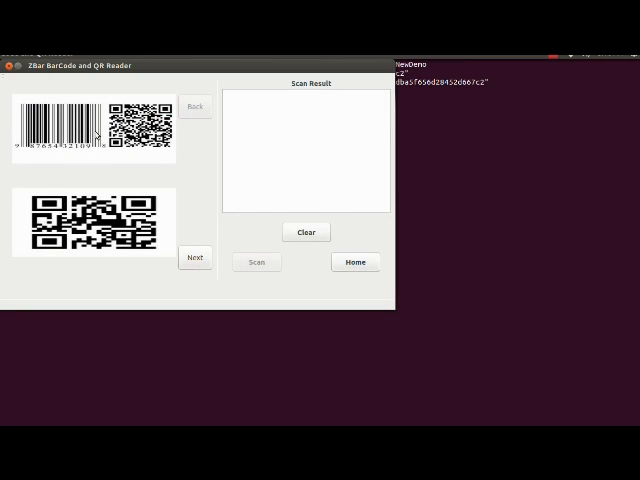
{"action": "left_click", "coordinate": [92, 128]}
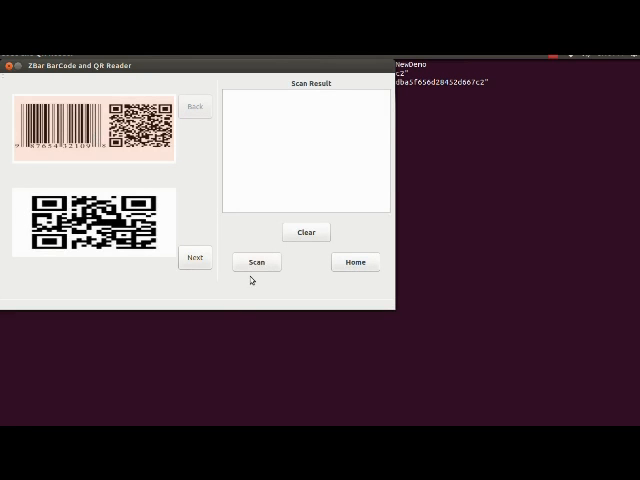
{"action": "left_click", "coordinate": [256, 262]}
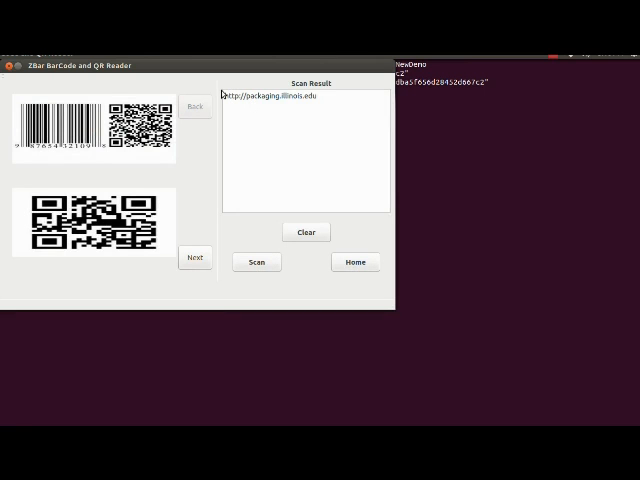
- Decode a QR code from the next sample set, then clear the decoded results
{"action": "left_click", "coordinate": [194, 256]}
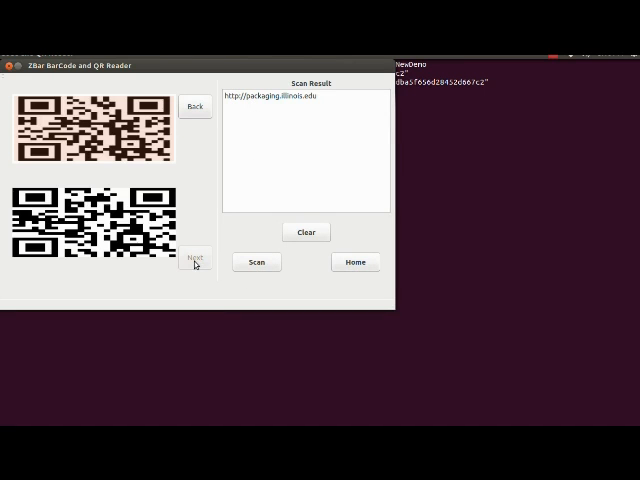
{"action": "mouse_move", "coordinate": [244, 284]}
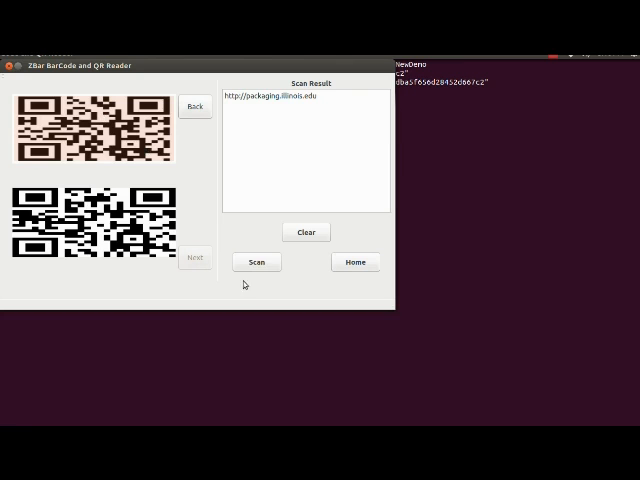
{"action": "left_click", "coordinate": [256, 262]}
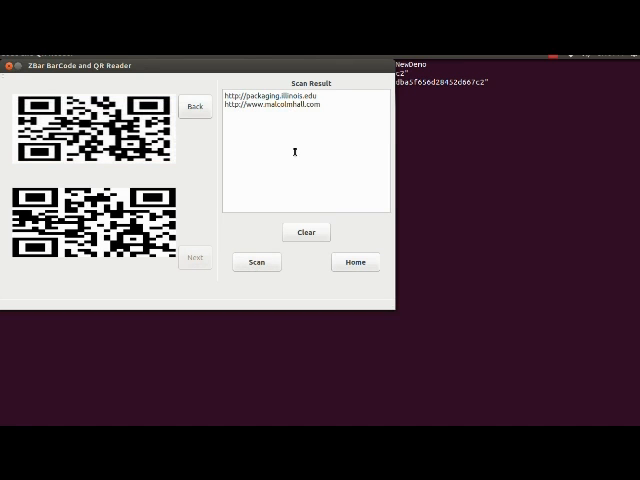
{"action": "left_click", "coordinate": [304, 232]}
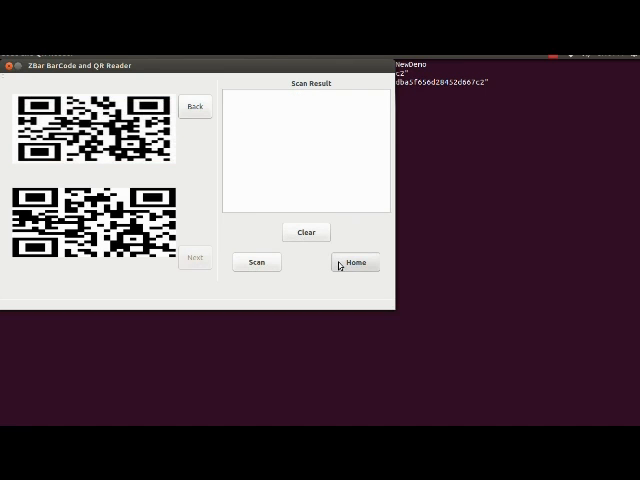
- Return home and start live video scanning from the video0 camera
{"action": "left_click", "coordinate": [354, 262]}
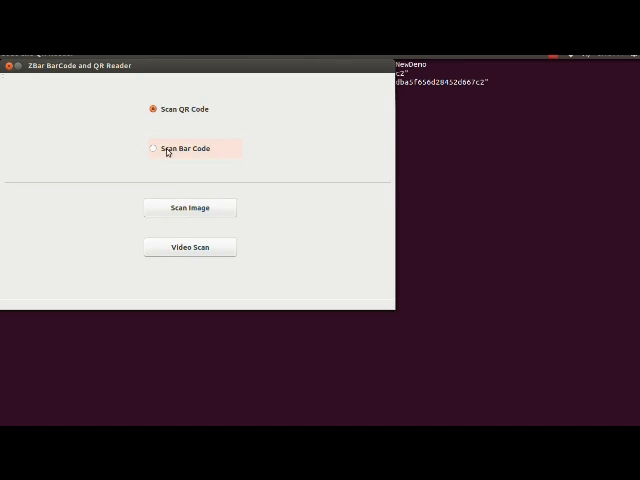
{"action": "left_click", "coordinate": [188, 208]}
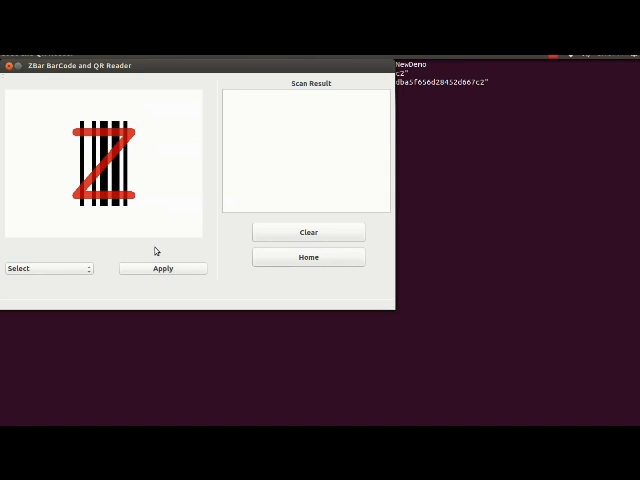
{"action": "left_click", "coordinate": [48, 268]}
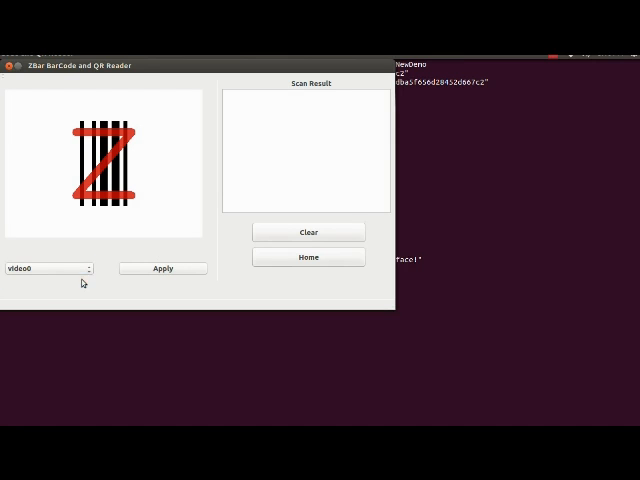
{"action": "mouse_move", "coordinate": [188, 268]}
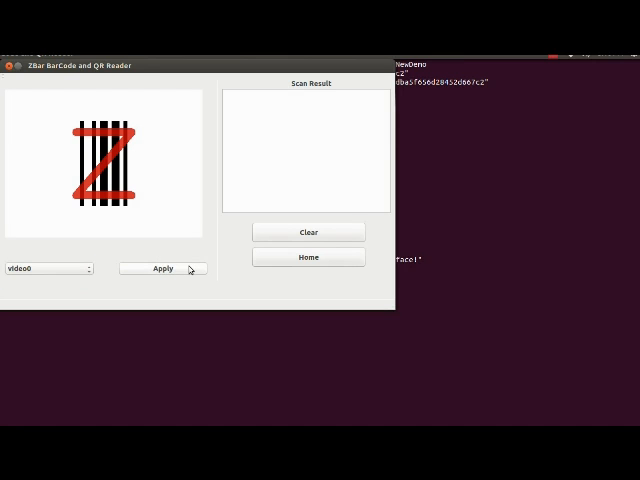
{"action": "left_click", "coordinate": [162, 268]}
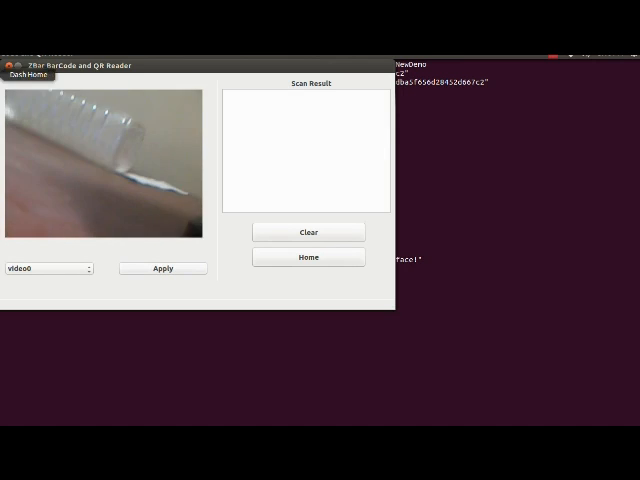
- Let the camera decode a QR code held up to it, then clear the result
{"action": "left_click", "coordinate": [552, 52]}
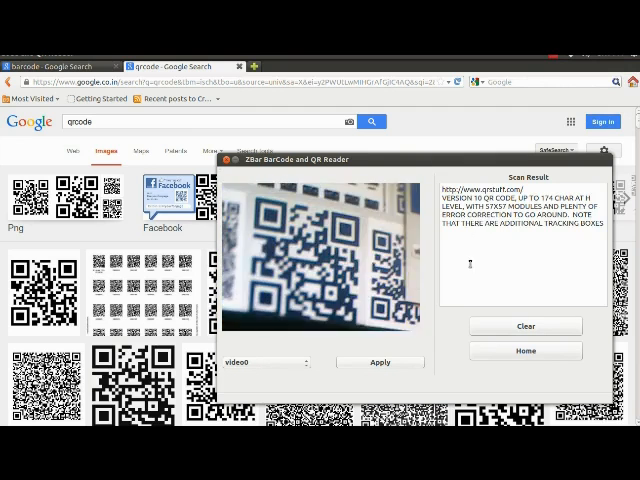
{"action": "left_click", "coordinate": [524, 326]}
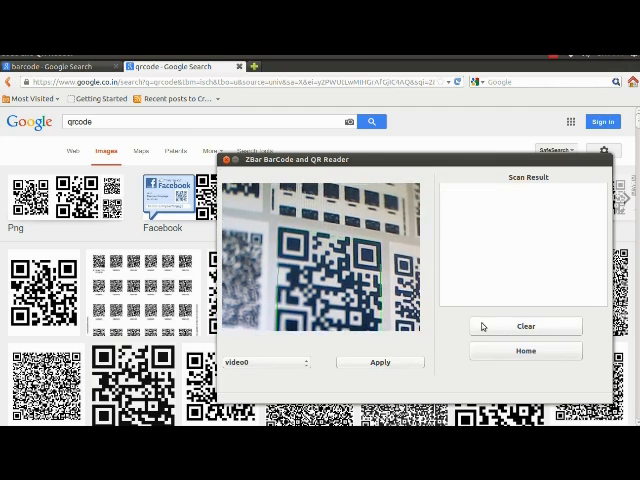
- Return to the starting choices and choose bar code scanning mode
{"action": "left_click", "coordinate": [524, 350]}
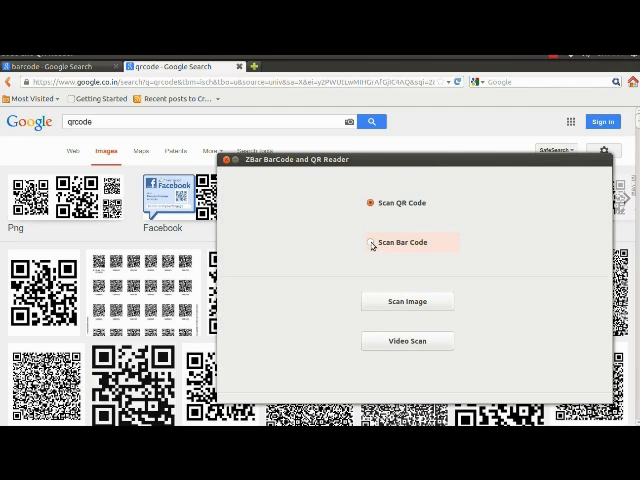
{"action": "left_click", "coordinate": [372, 242]}
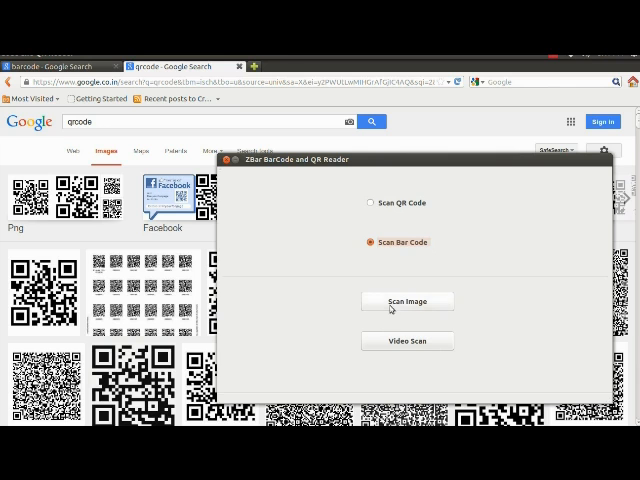
- Decode the top stored barcode sample image into its number
{"action": "left_click", "coordinate": [408, 300]}
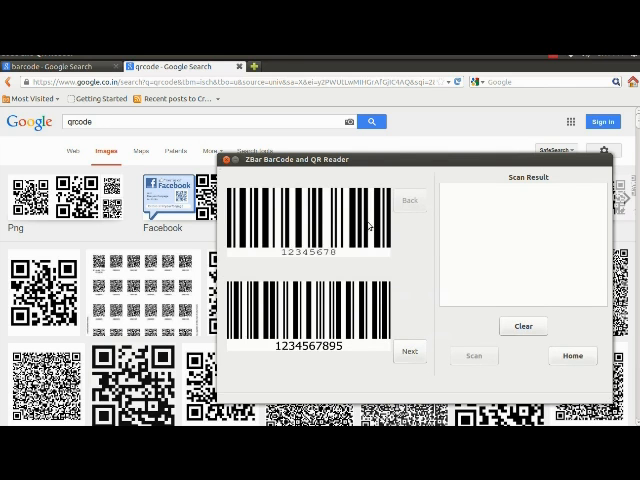
{"action": "left_click", "coordinate": [474, 356]}
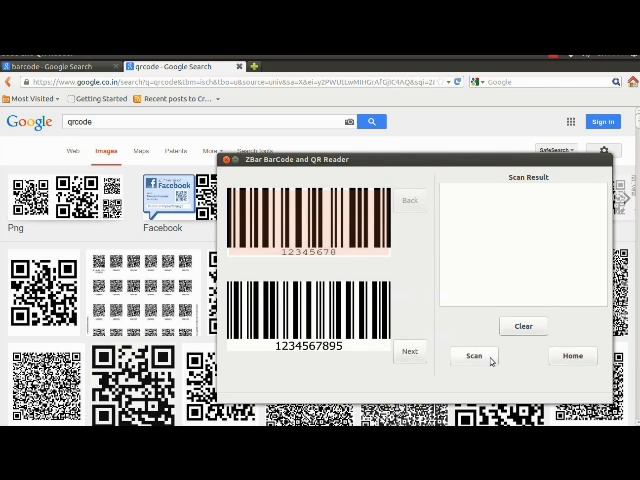
{"action": "left_click", "coordinate": [472, 356]}
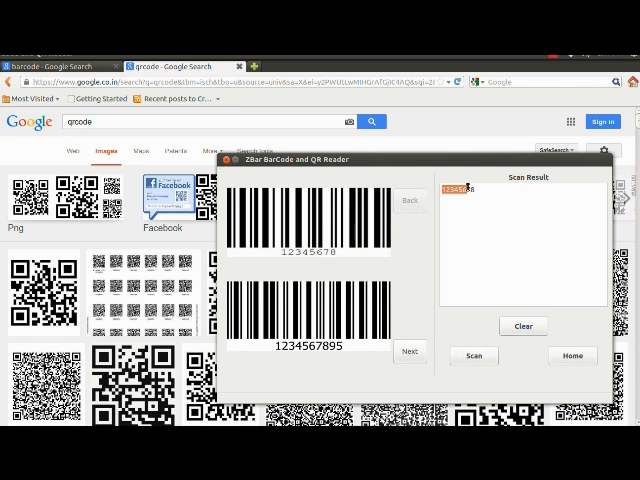
- Browse to the next barcode samples, then return to the starting choices
{"action": "left_click", "coordinate": [408, 352]}
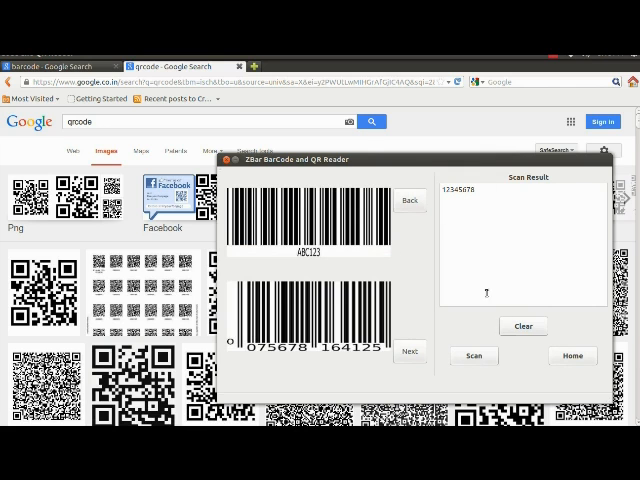
{"action": "left_click", "coordinate": [522, 326]}
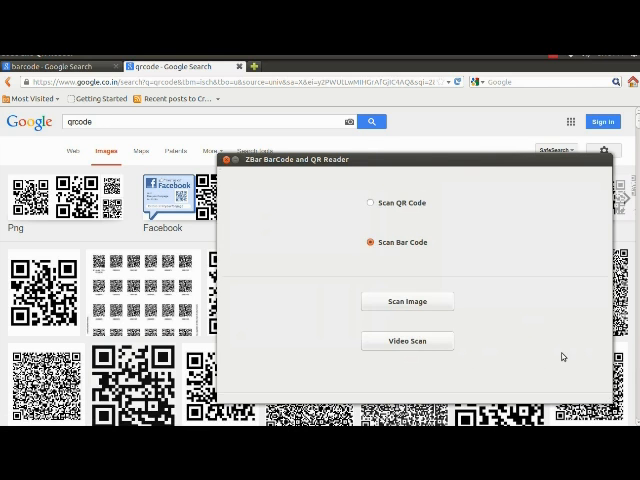
{"action": "mouse_move", "coordinate": [416, 348]}
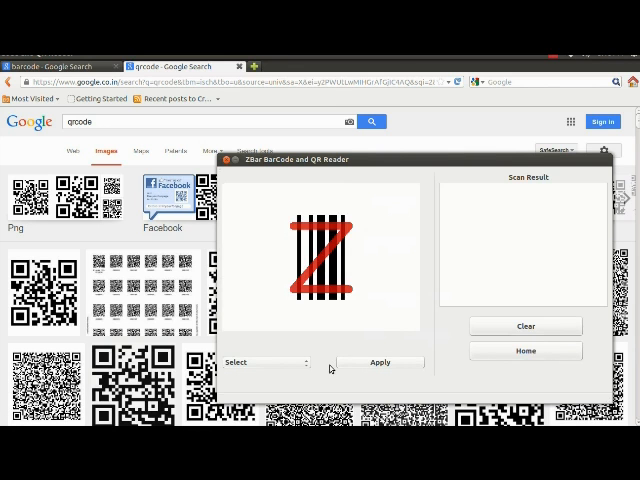
- Select the video0 camera and start the live bar code video feed
{"action": "left_click", "coordinate": [264, 362]}
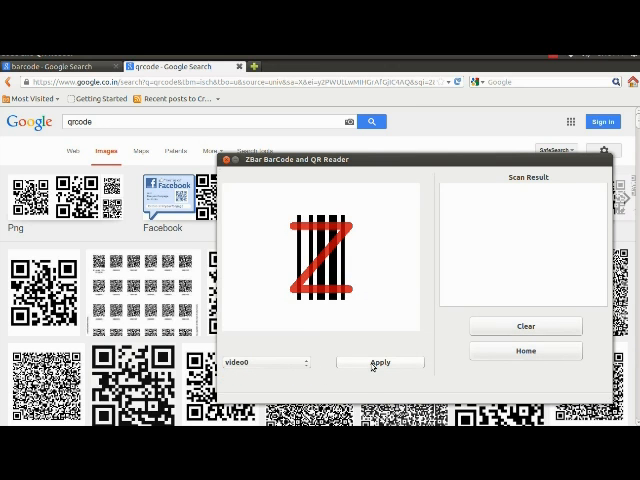
{"action": "left_click", "coordinate": [380, 362]}
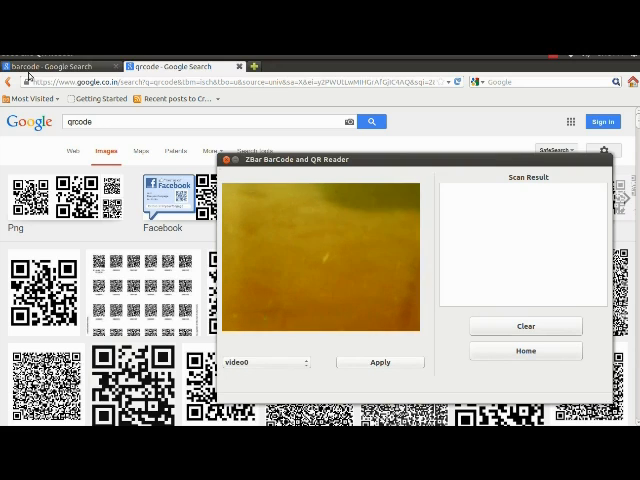